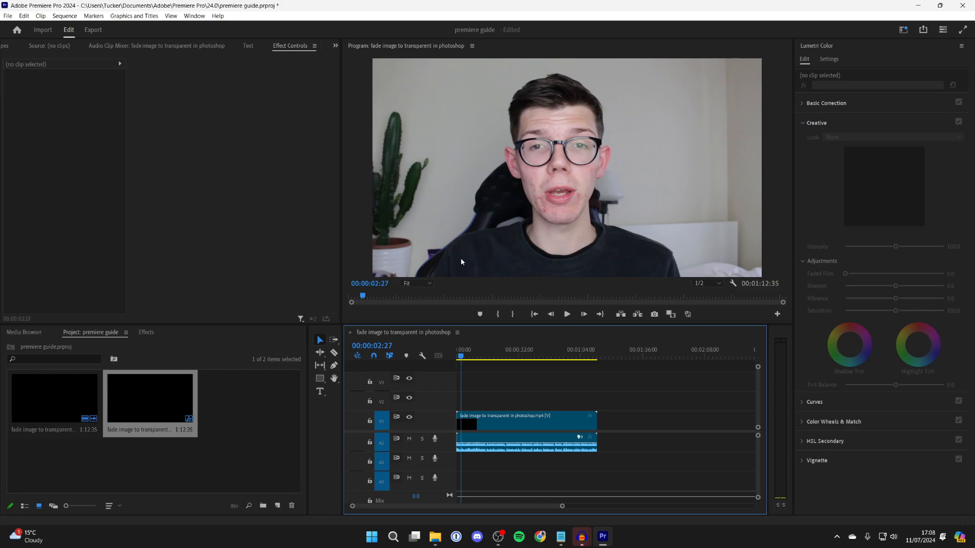
mouse_move(500, 422)
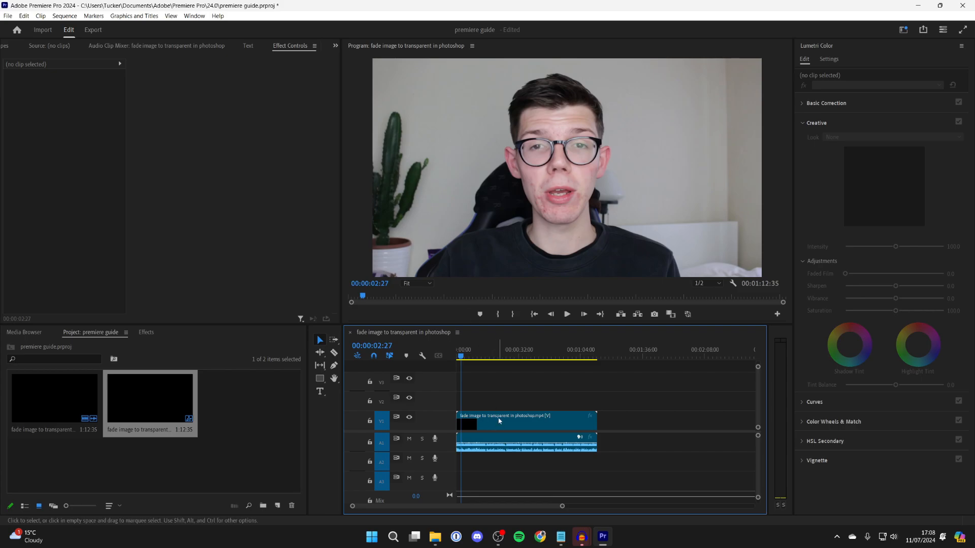
mouse_move(451, 440)
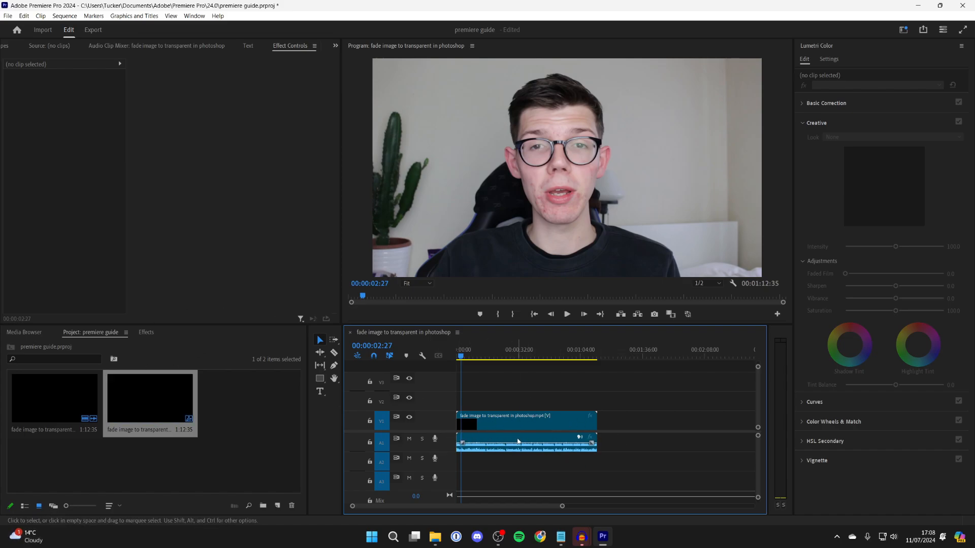
mouse_move(540, 423)
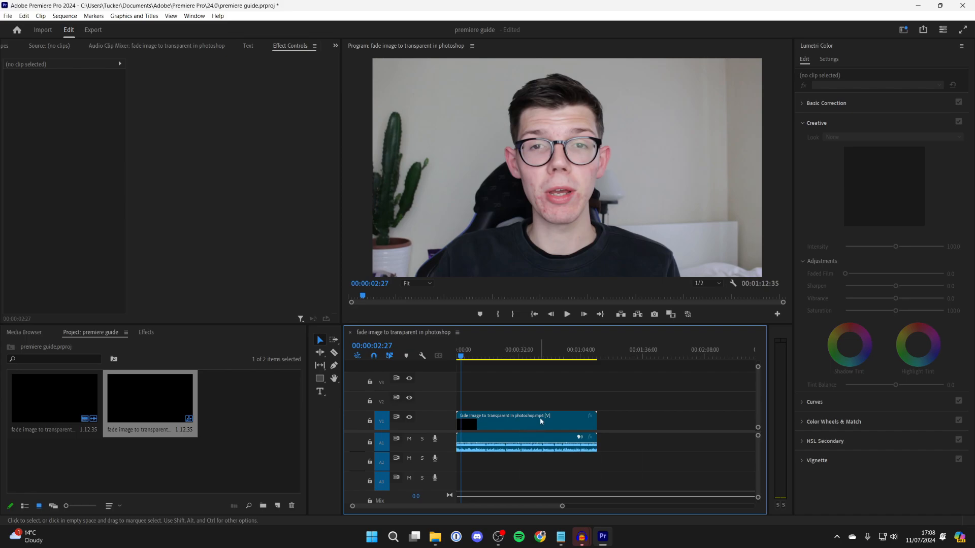
mouse_move(558, 424)
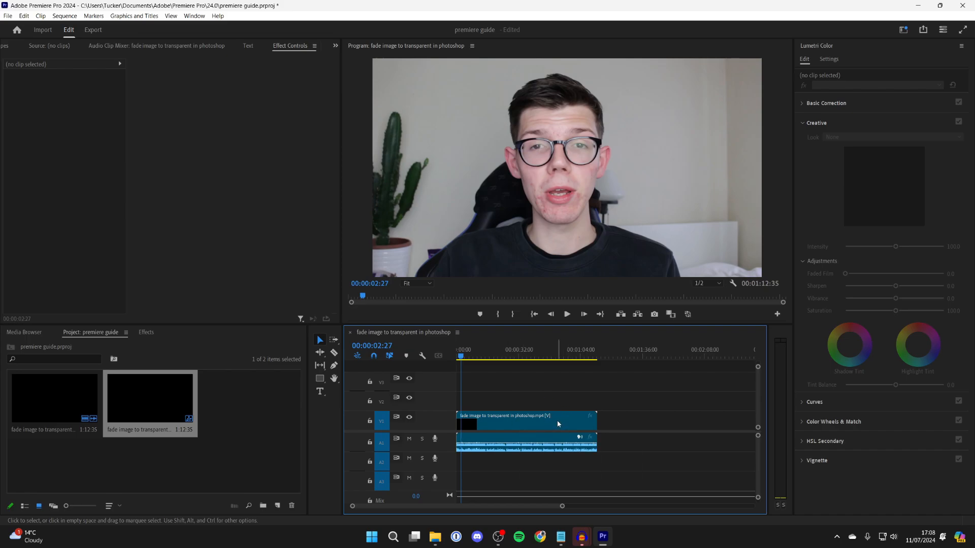
mouse_move(557, 429)
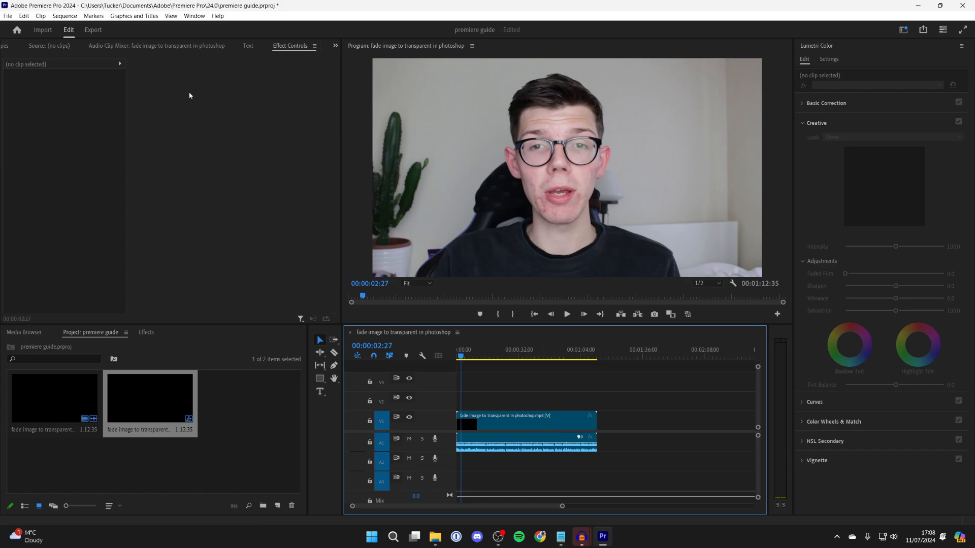
Choose the audio output device in Premiere Pro's Audio Hardware preferences.
left_click(21, 16)
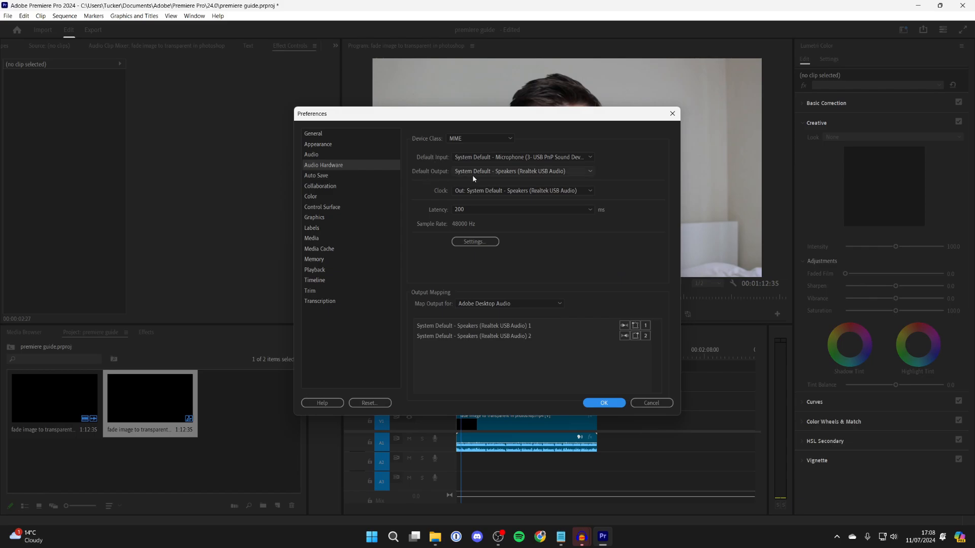
left_click(522, 171)
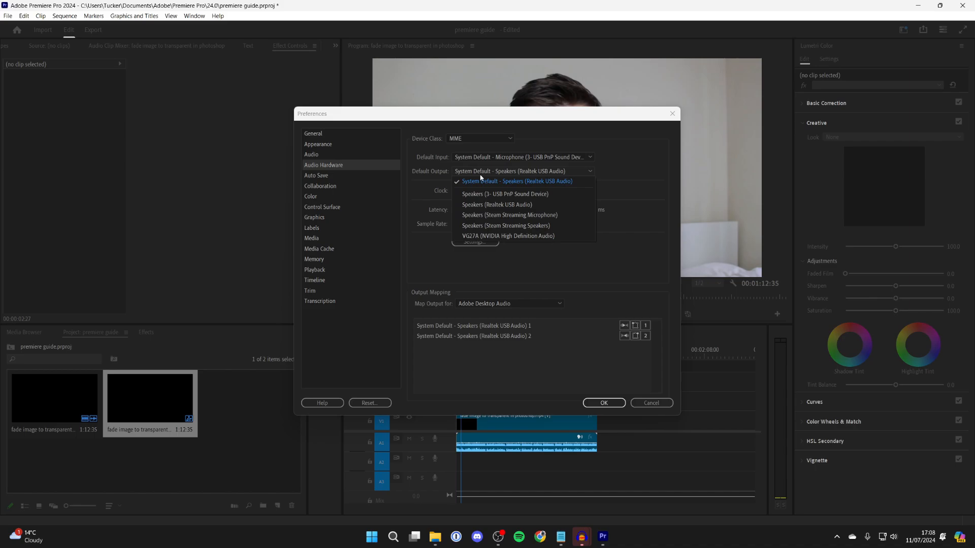
mouse_move(486, 204)
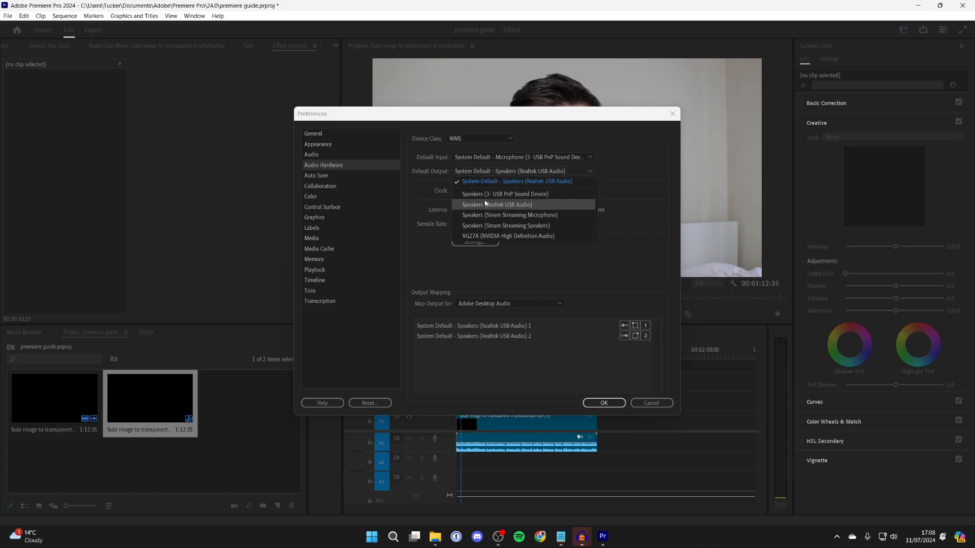
mouse_move(519, 197)
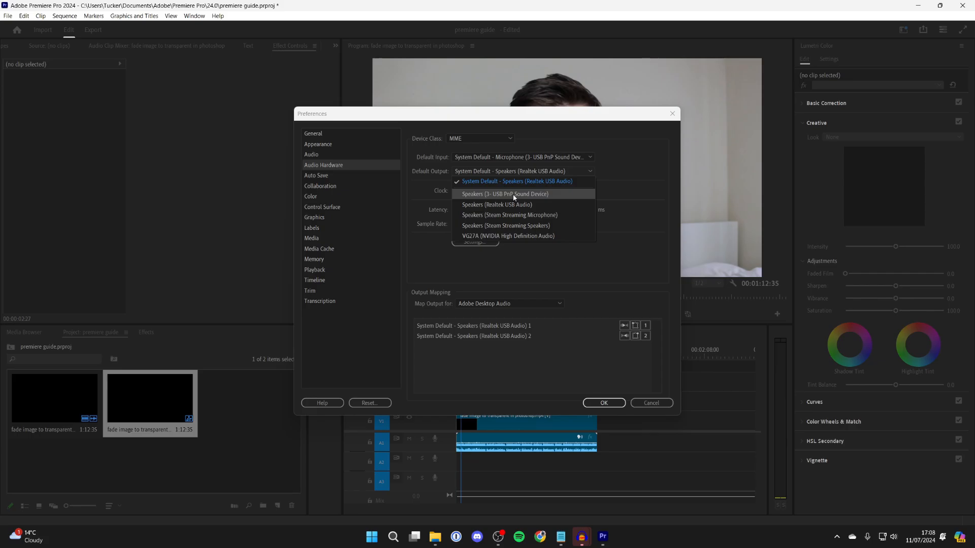
mouse_move(501, 181)
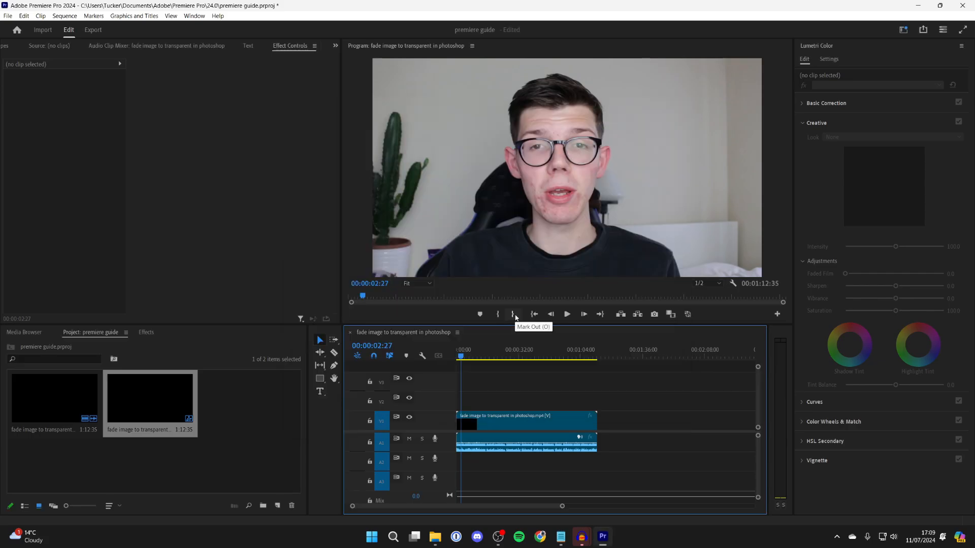
mouse_move(515, 314)
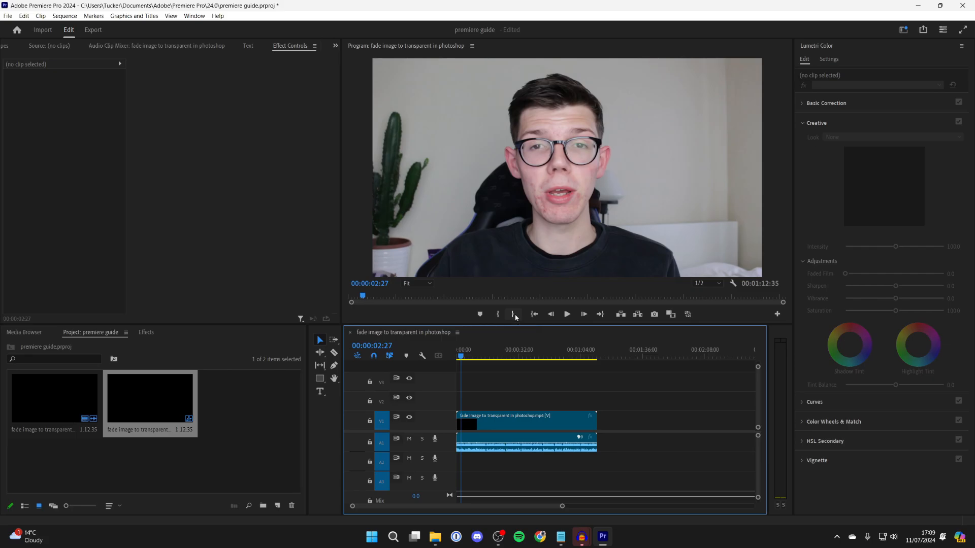
mouse_move(392, 536)
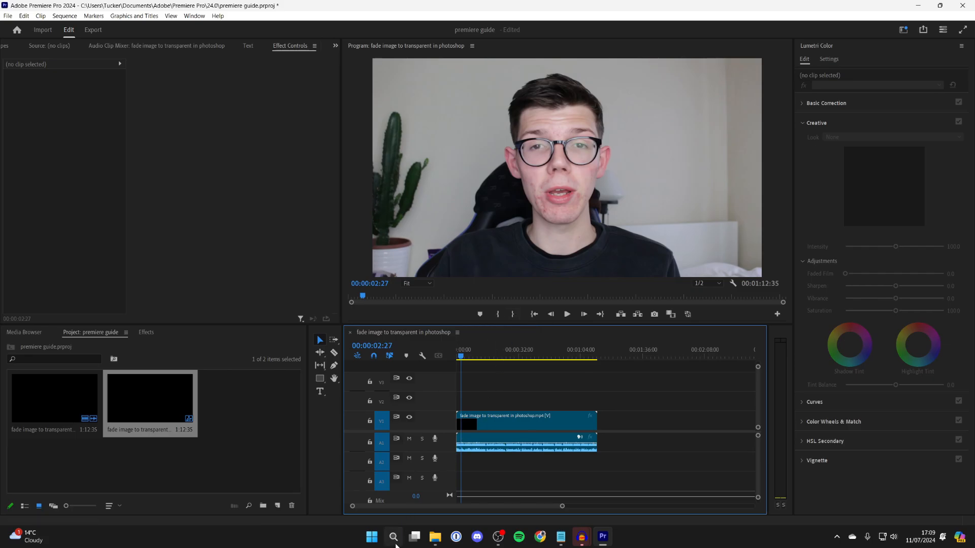
Reach the Apps list in the Windows Settings volume mixer.
left_click(392, 537)
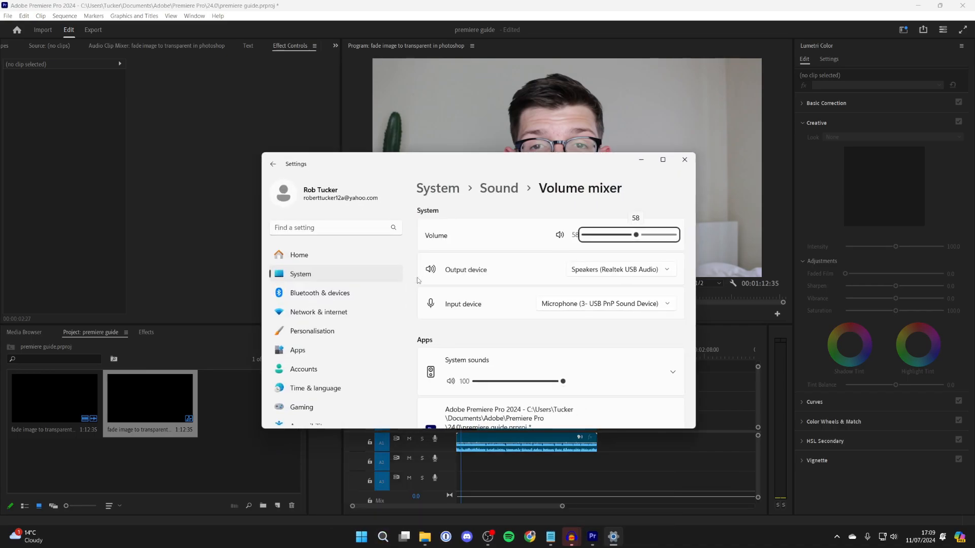
scroll("down", 3)
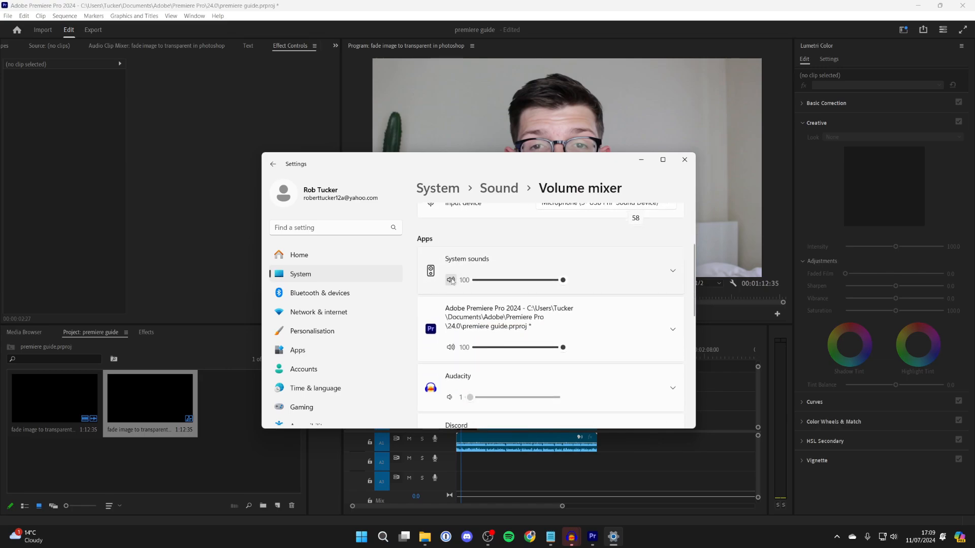
left_click(450, 279)
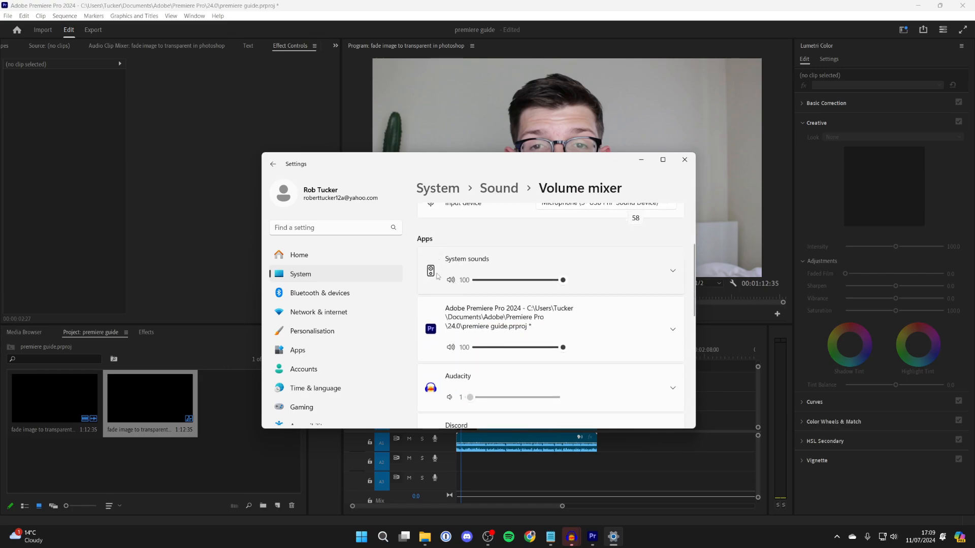
mouse_move(569, 350)
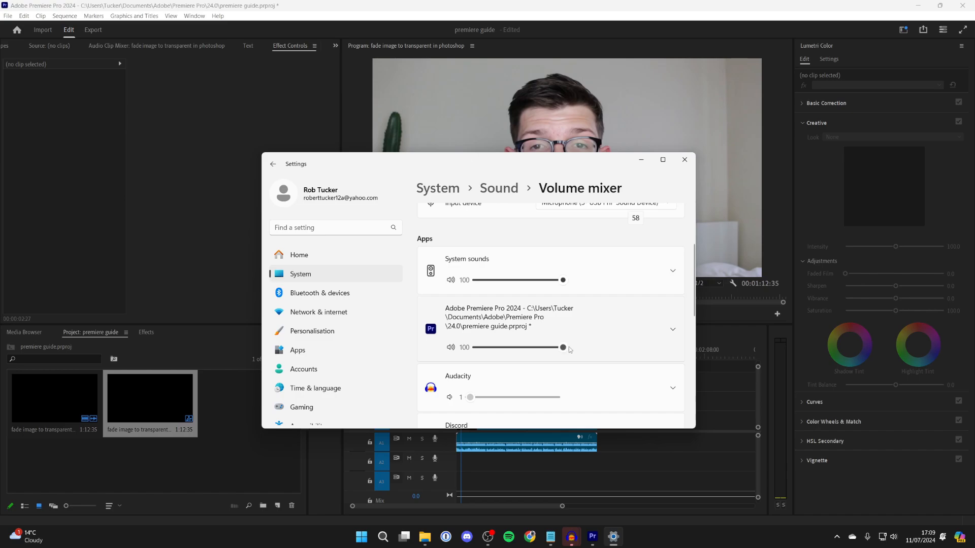
Set Premiere Pro's app volume to 100 and close Settings.
left_click_drag(563, 346, 474, 347)
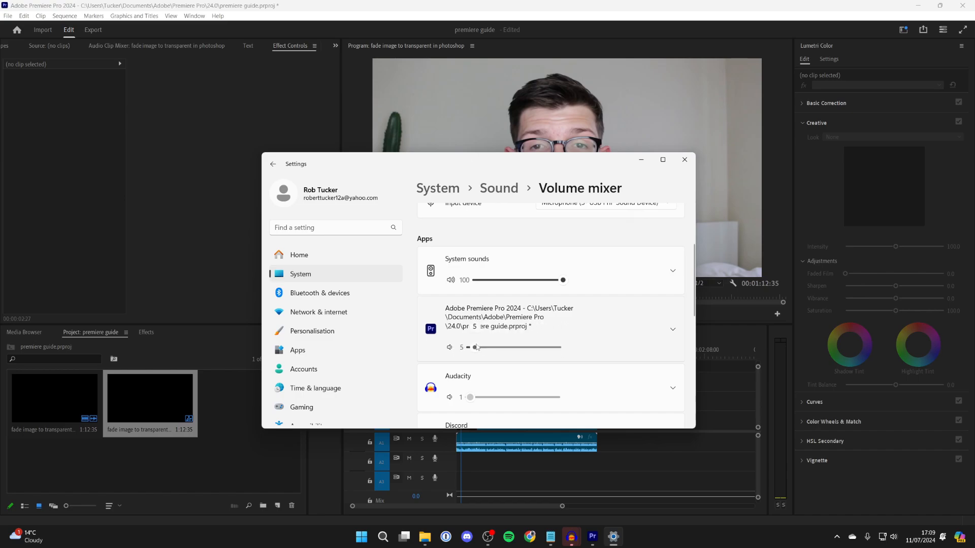
left_click_drag(476, 346, 532, 347)
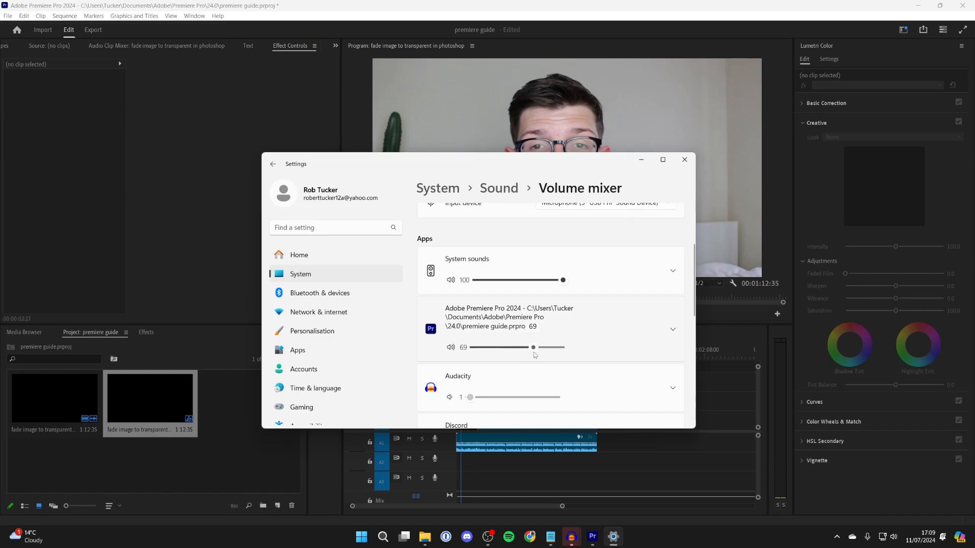
left_click_drag(532, 346, 563, 346)
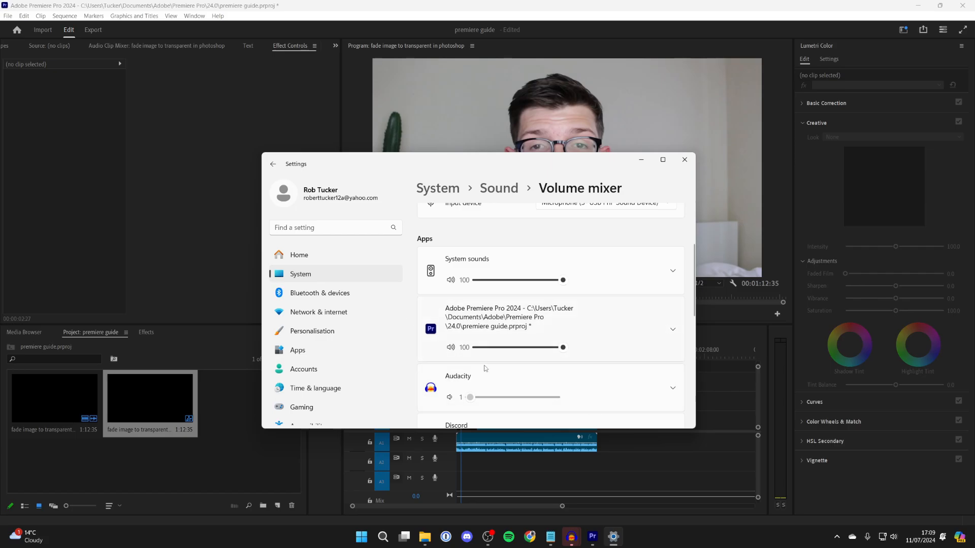
mouse_move(685, 159)
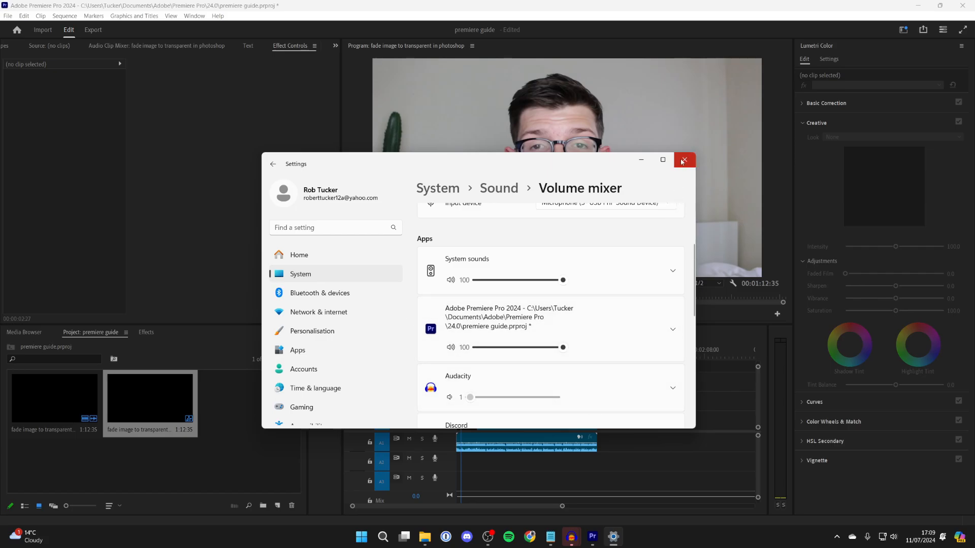
left_click(684, 160)
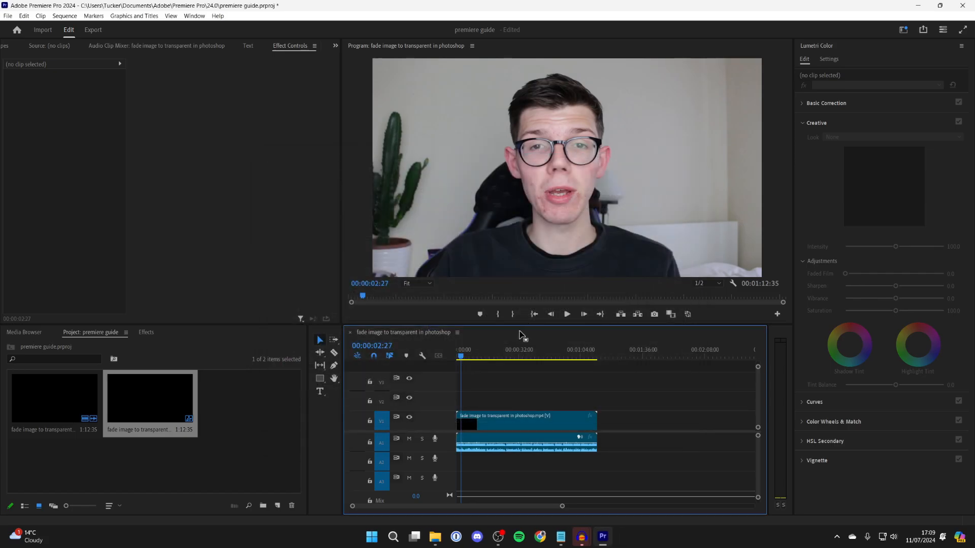